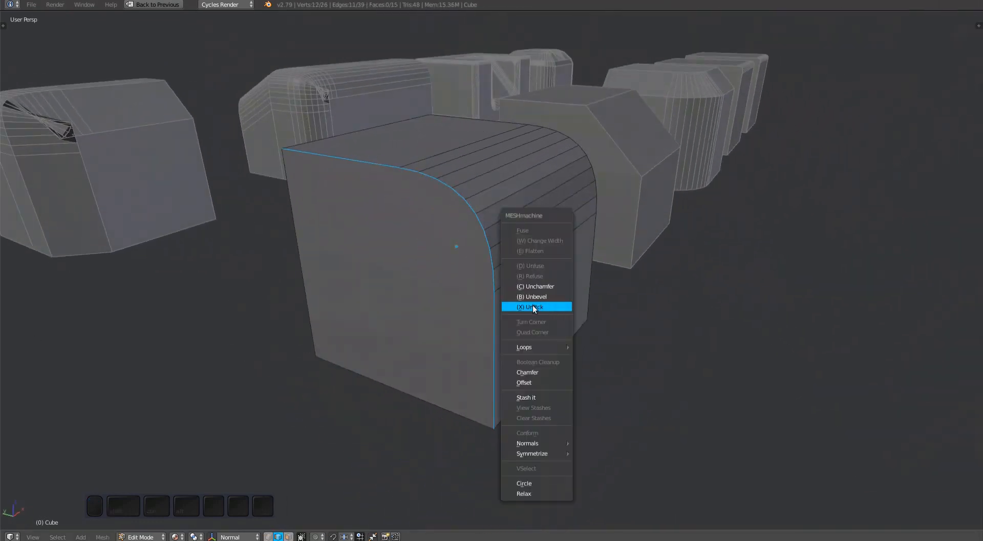
- Run Unf*ck on the front cube's rounded bevel edge, bringing width to -0.292
{"action": "left_click", "coordinate": [531, 307]}
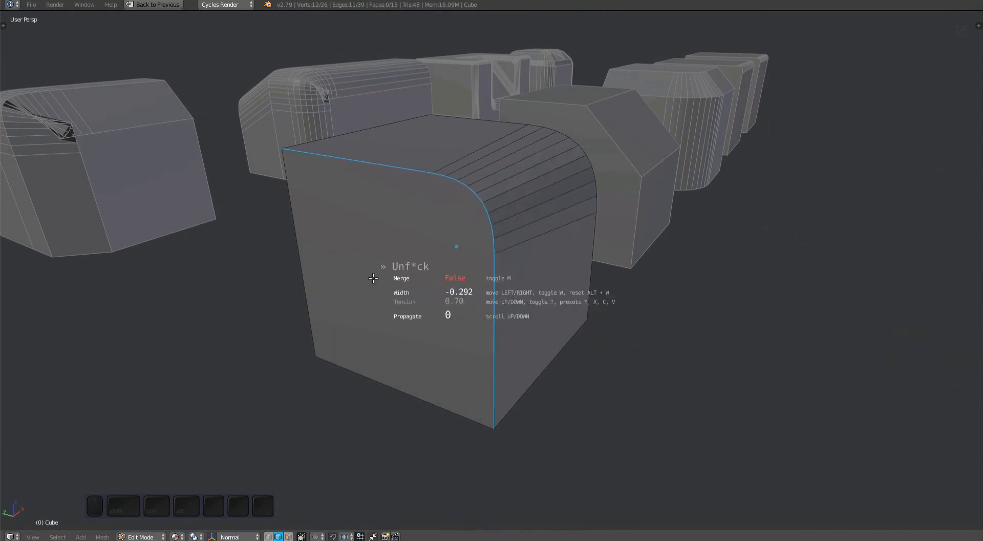
{"action": "mouse_move", "coordinate": [624, 346]}
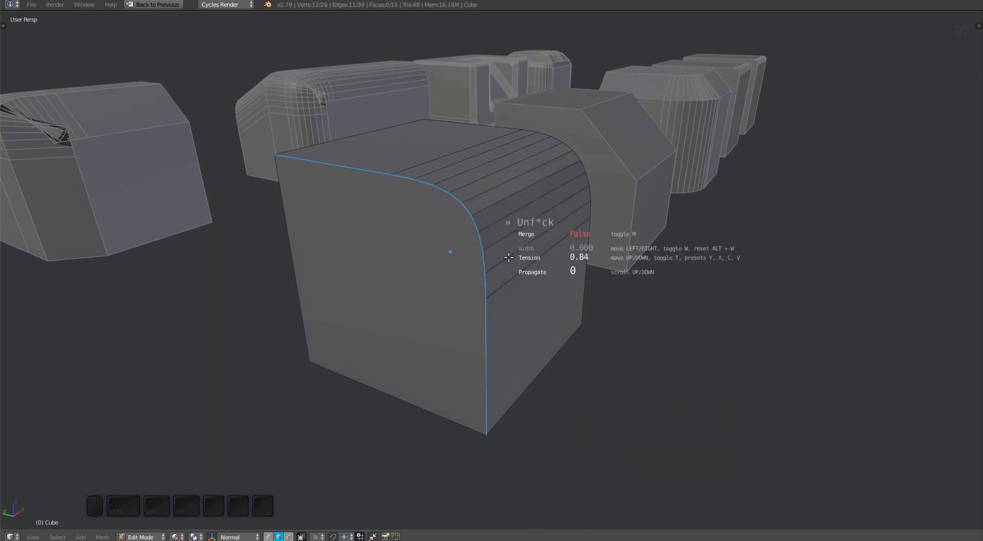
{"action": "mouse_move", "coordinate": [556, 359]}
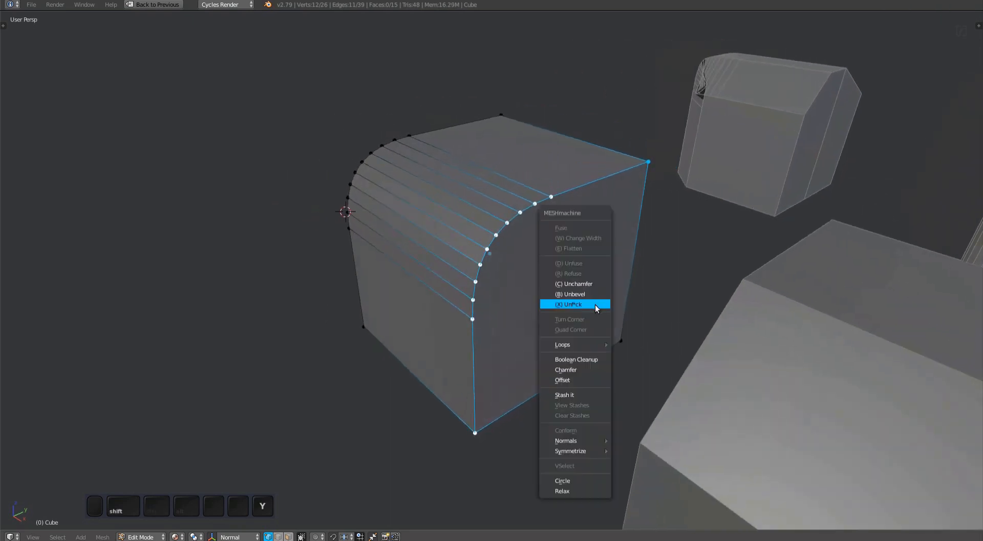
- Rerun Unf*ck on the bevel's other border and toggle between width and tension
{"action": "left_click", "coordinate": [569, 304]}
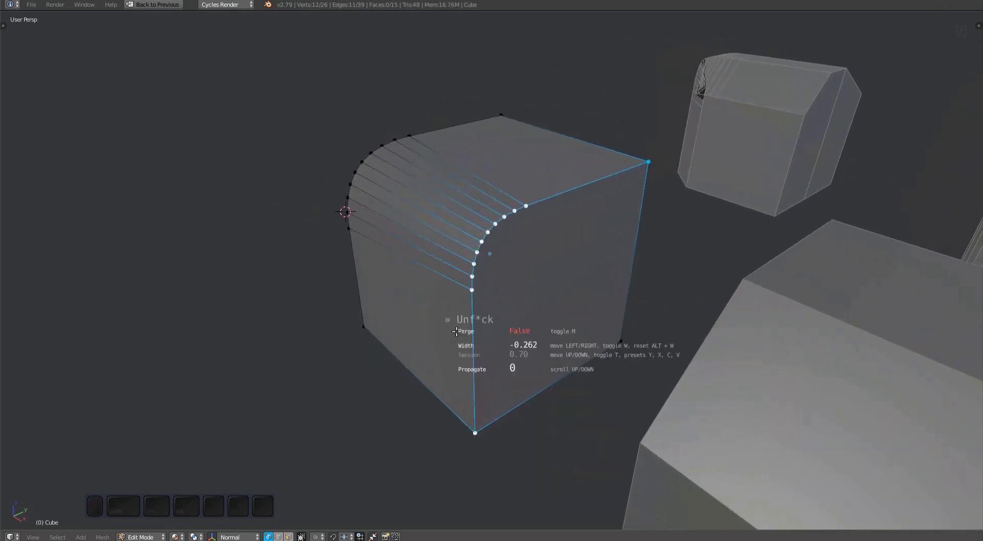
{"action": "key", "text": "m"}
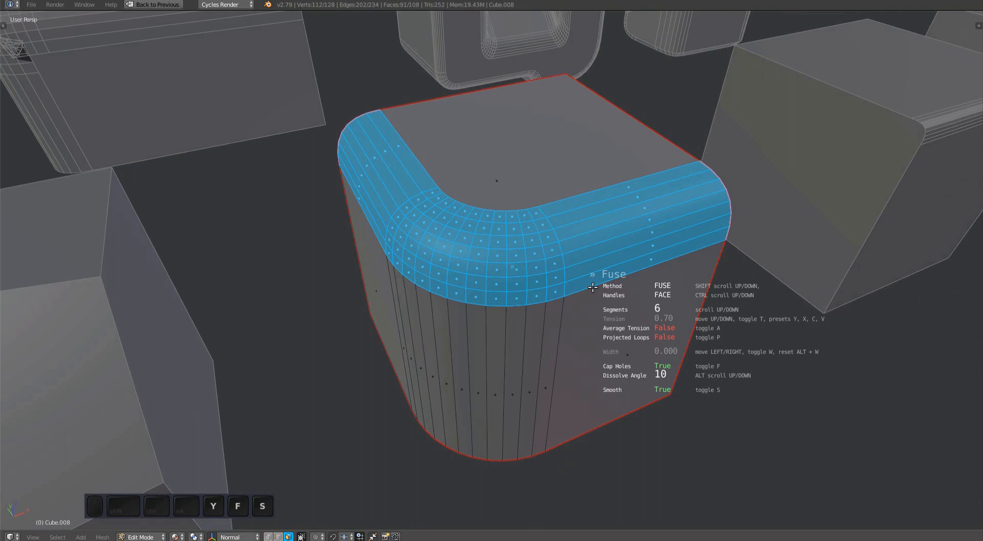
- Confirm the six-segment fused corner and view its shading in Object Mode
{"action": "key", "text": "Tab"}
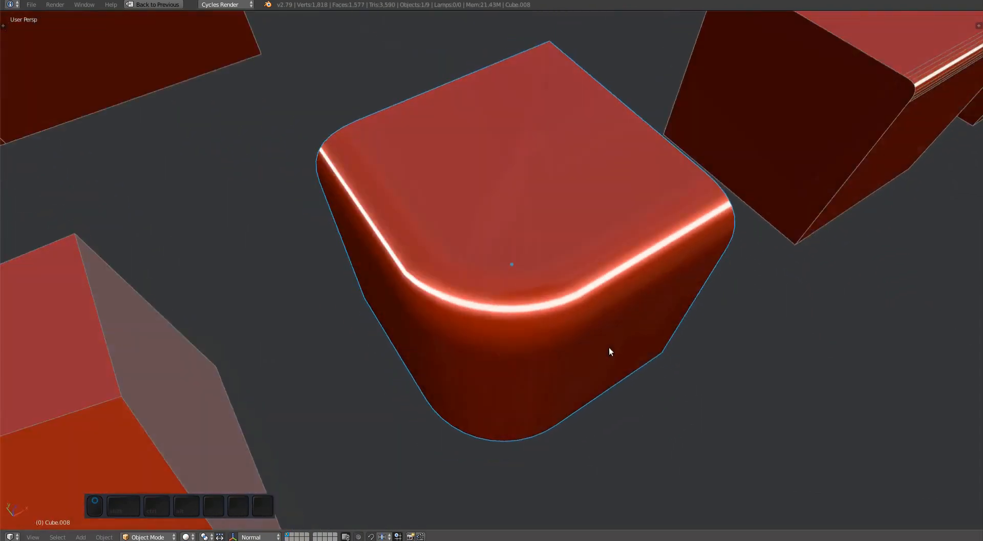
{"action": "key", "text": "Tab"}
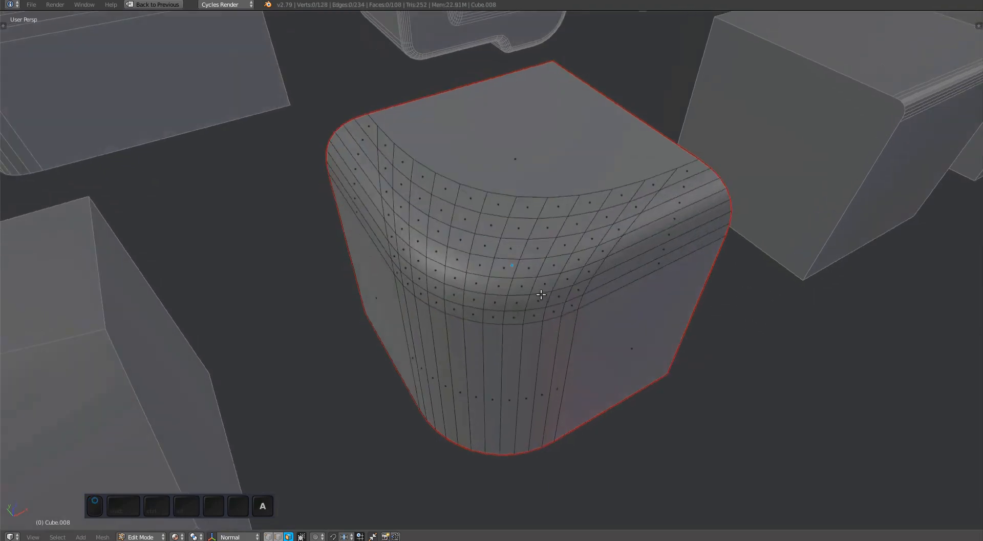
{"action": "key", "text": "Tab"}
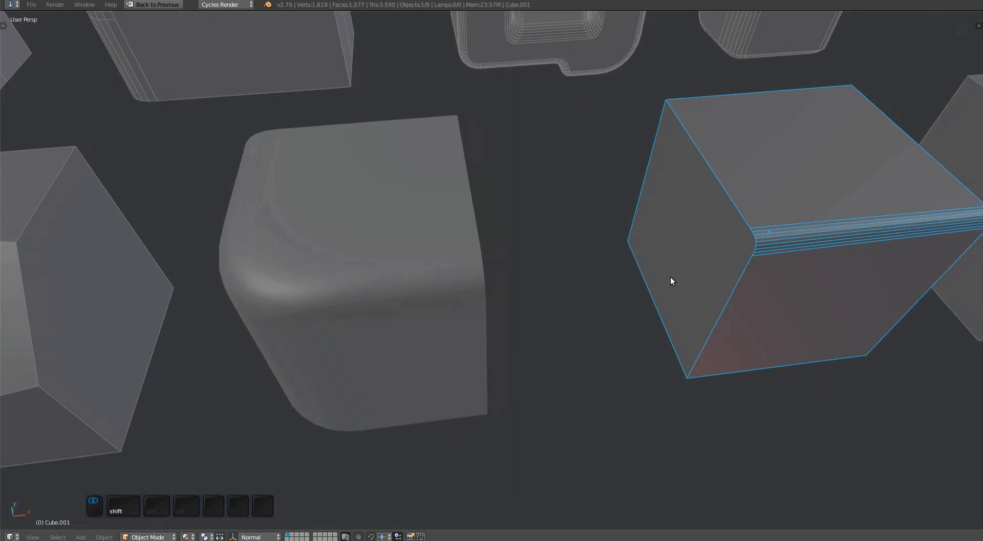
- Enter Edit Mode on Cube.001 and run Unf*ck on its twisted chamfer edge
{"action": "key", "text": "Tab"}
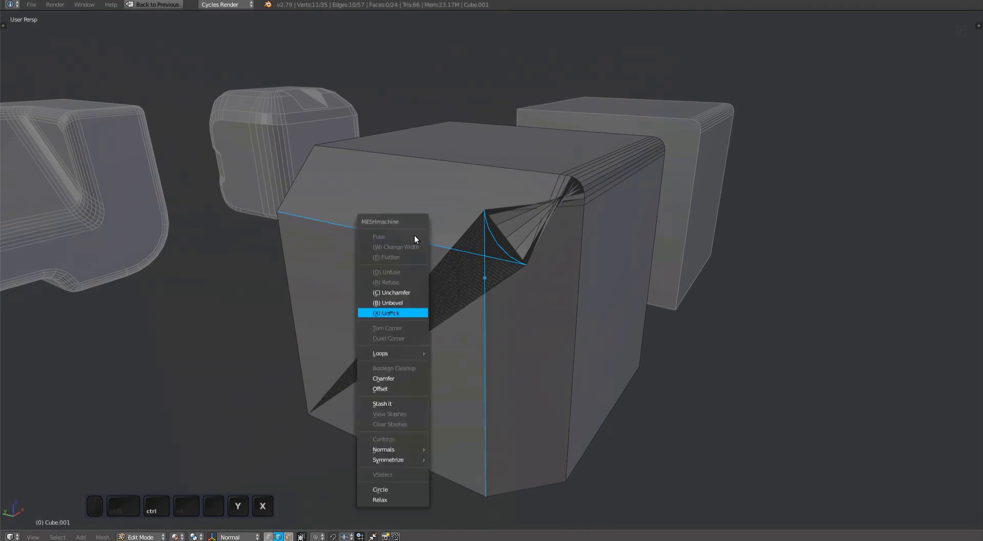
{"action": "left_click", "coordinate": [388, 313]}
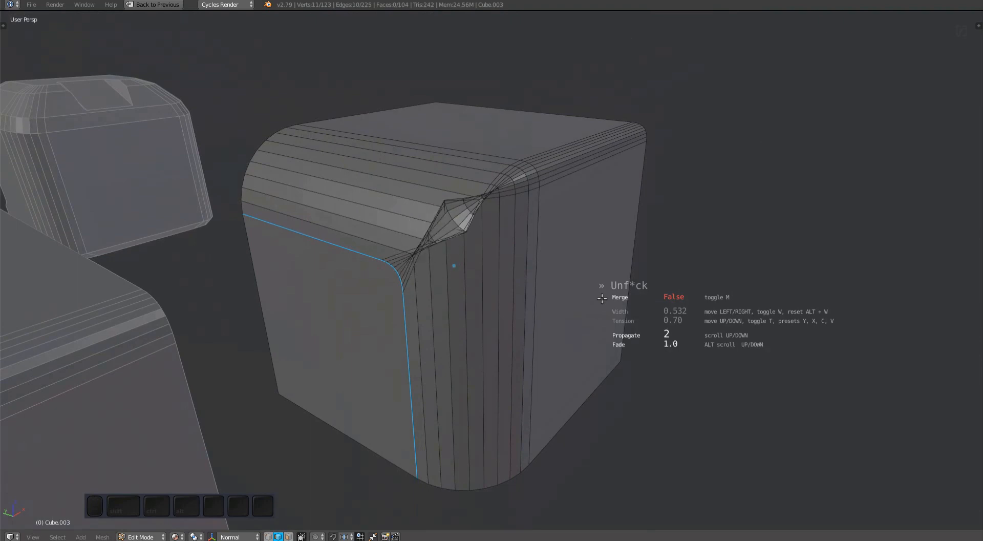
- Adjust Unf*ck's Propagate and Fade values so the corner blends across neighbouring loops
{"action": "scroll", "scroll_direction": "up", "scroll_amount": 3}
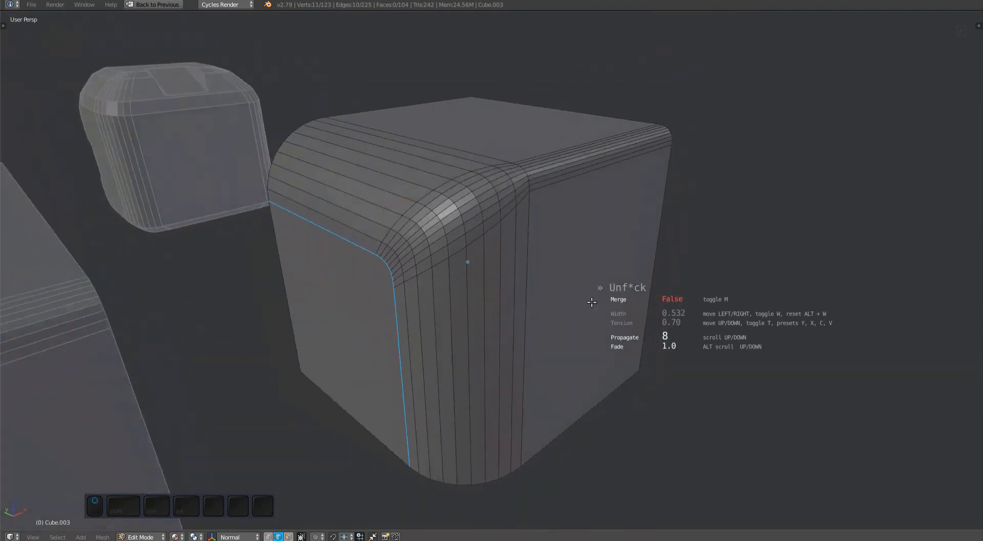
{"action": "scroll", "scroll_direction": "down", "scroll_amount": 3}
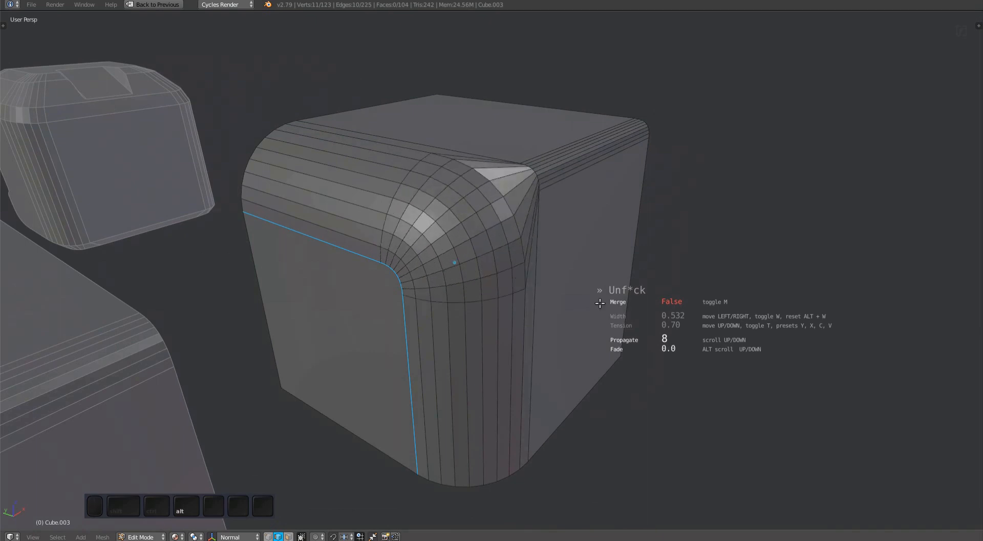
{"action": "scroll", "scroll_direction": "down", "scroll_amount": 3}
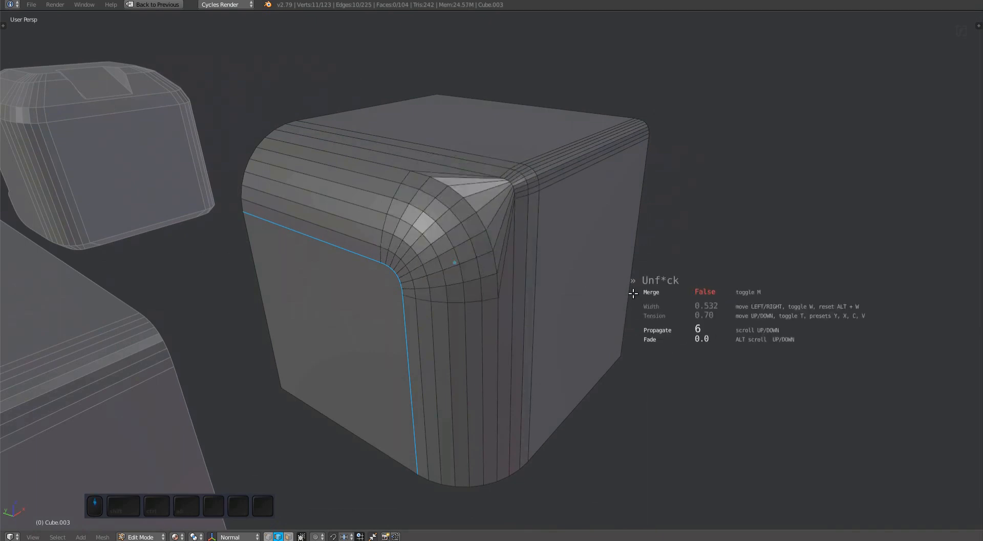
{"action": "scroll", "scroll_direction": "down", "scroll_amount": 3}
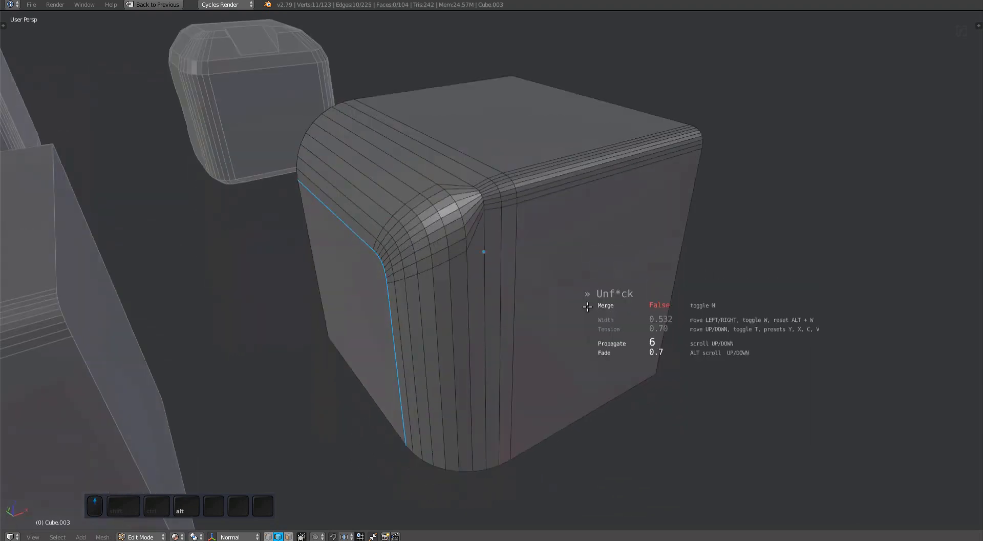
{"action": "scroll", "scroll_direction": "up", "scroll_amount": 3}
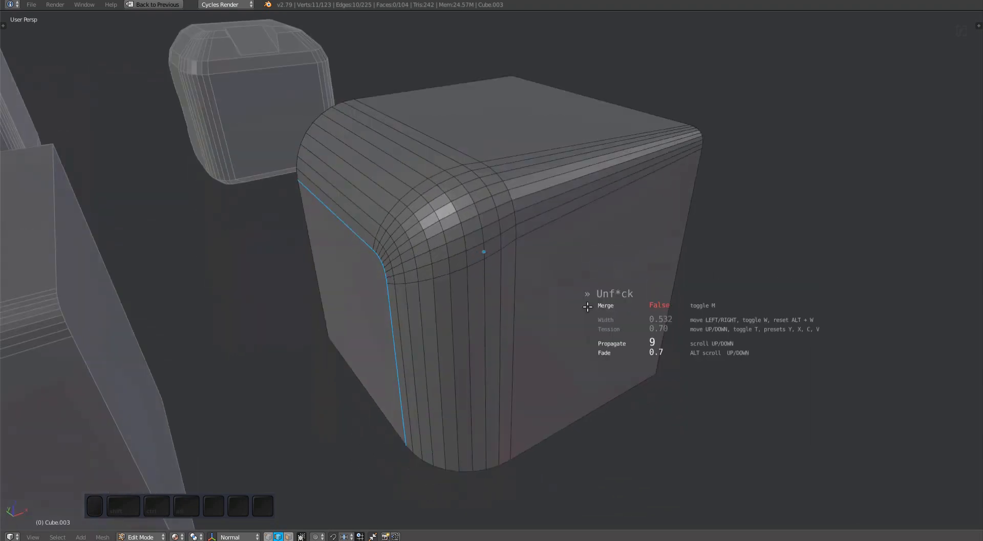
{"action": "scroll", "scroll_direction": "down", "scroll_amount": 3}
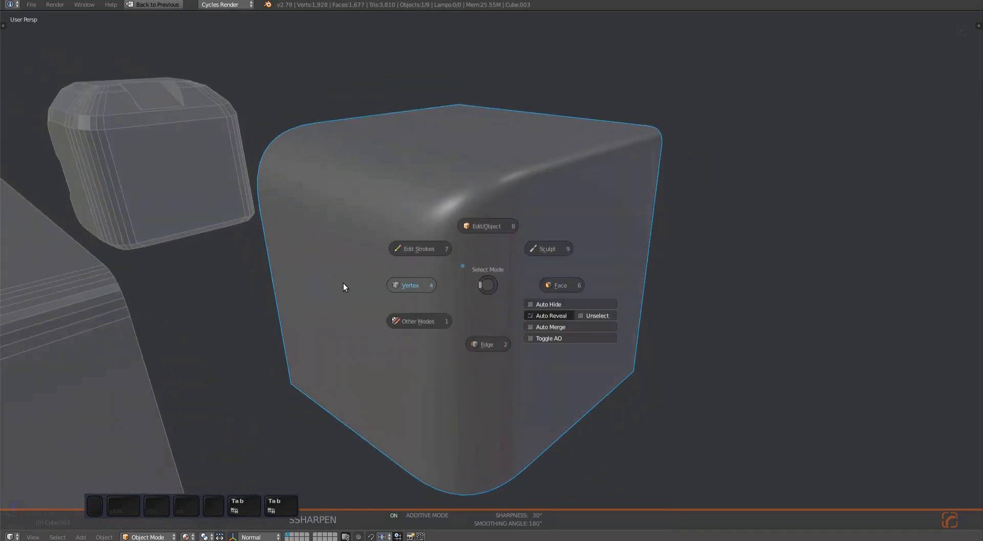
- Re-enter the rounded cube's mesh, then return to Object Mode to inspect the blended corner
{"action": "left_click", "coordinate": [486, 226]}
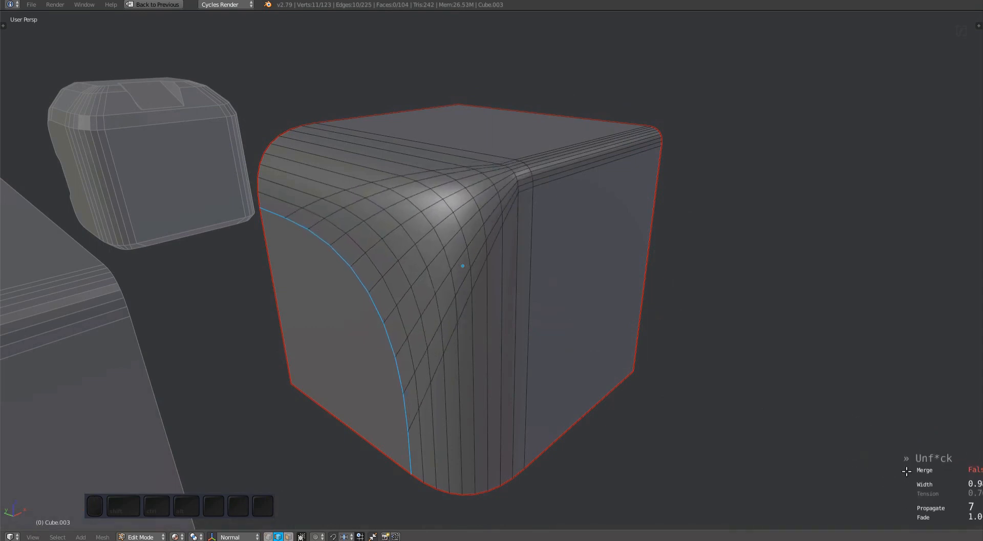
{"action": "key", "text": "Tab"}
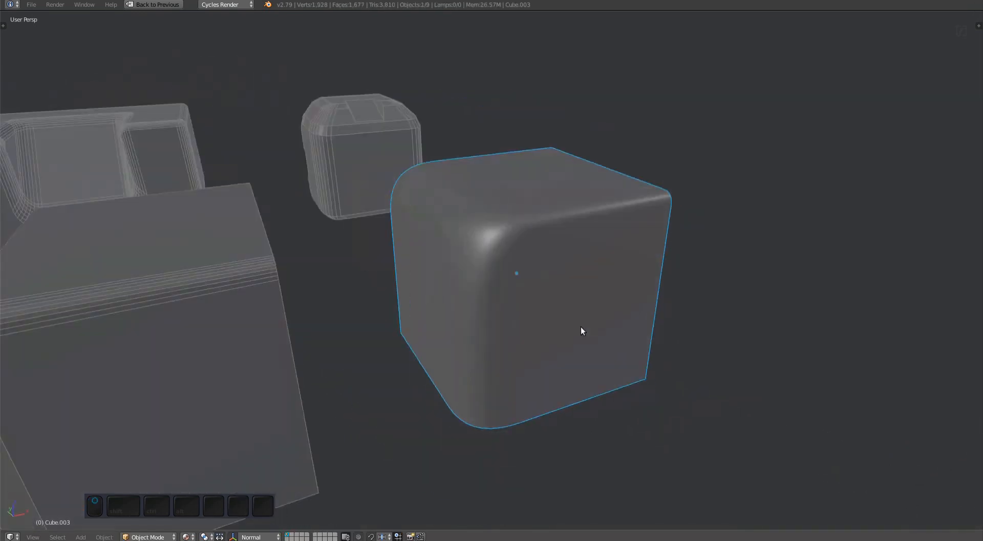
{"action": "key", "text": "Tab"}
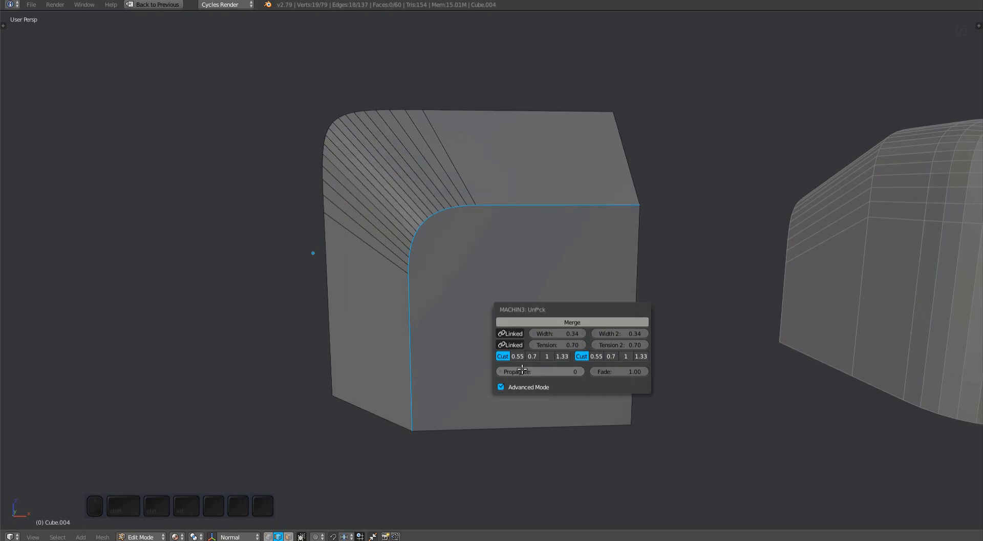
- Run Unf*ck on the long box's border edge with Propagate raised to 2
{"action": "left_click", "coordinate": [500, 386]}
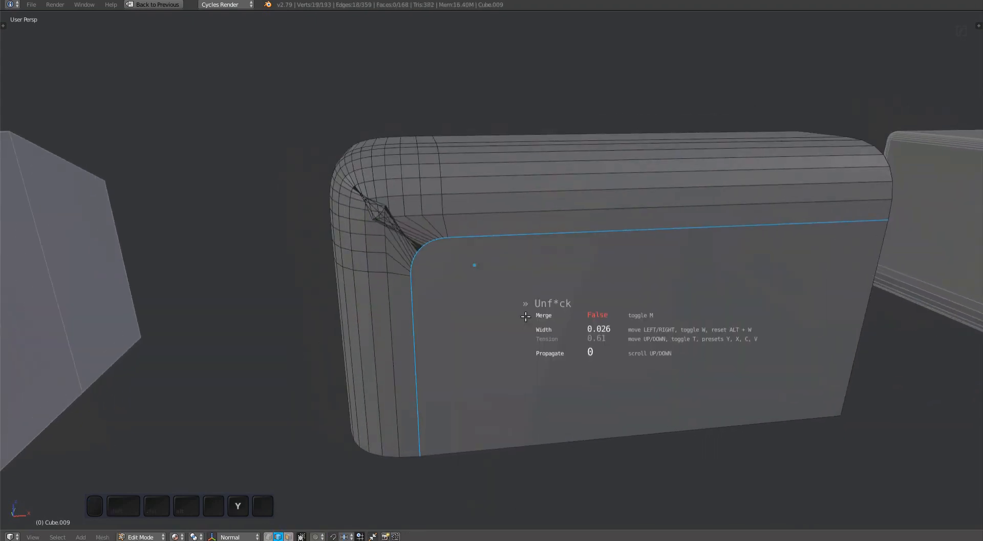
{"action": "scroll", "scroll_direction": "up", "scroll_amount": 3}
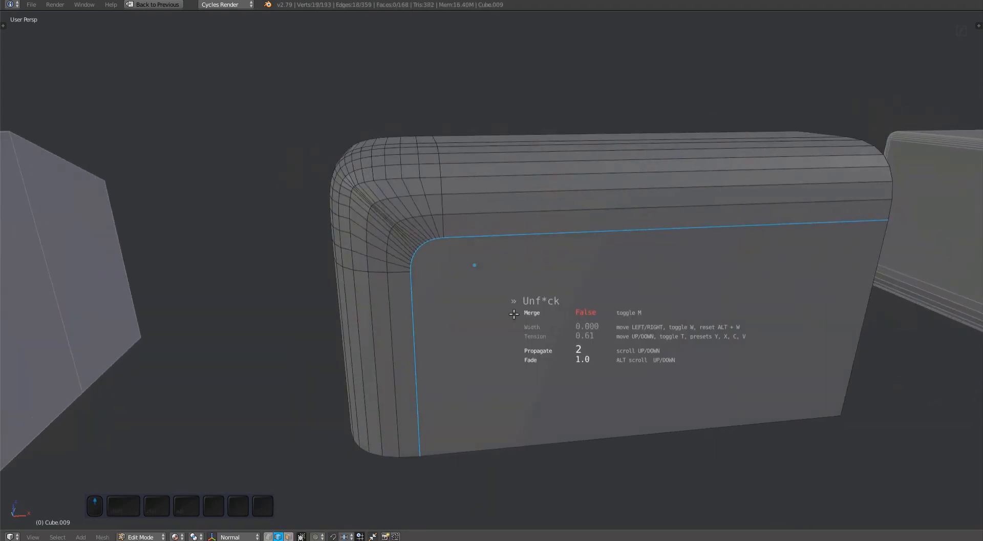
{"action": "scroll", "scroll_direction": "up", "scroll_amount": 3}
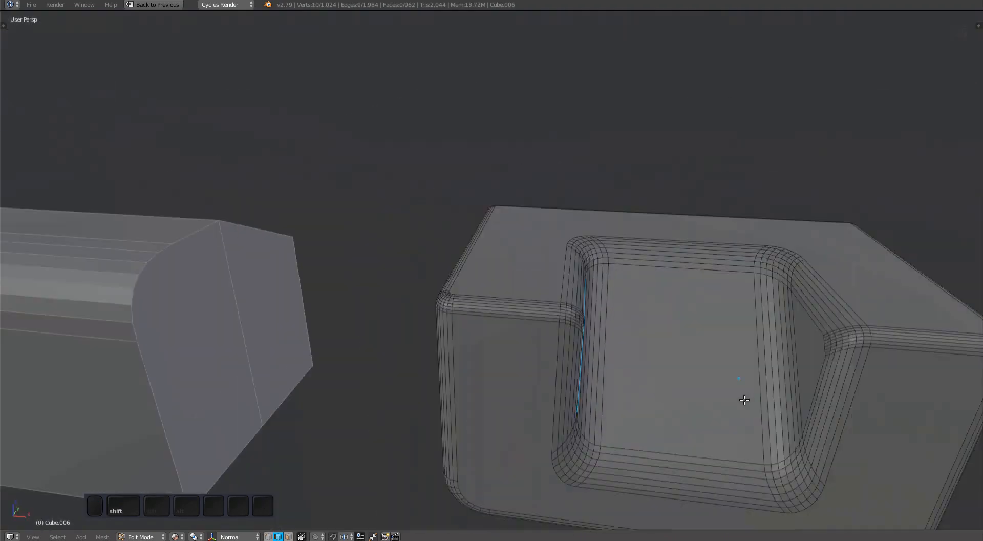
- Switch mesh editing to the notched Cube.007 and begin grabbing its slot geometry
{"action": "key", "text": "Tab"}
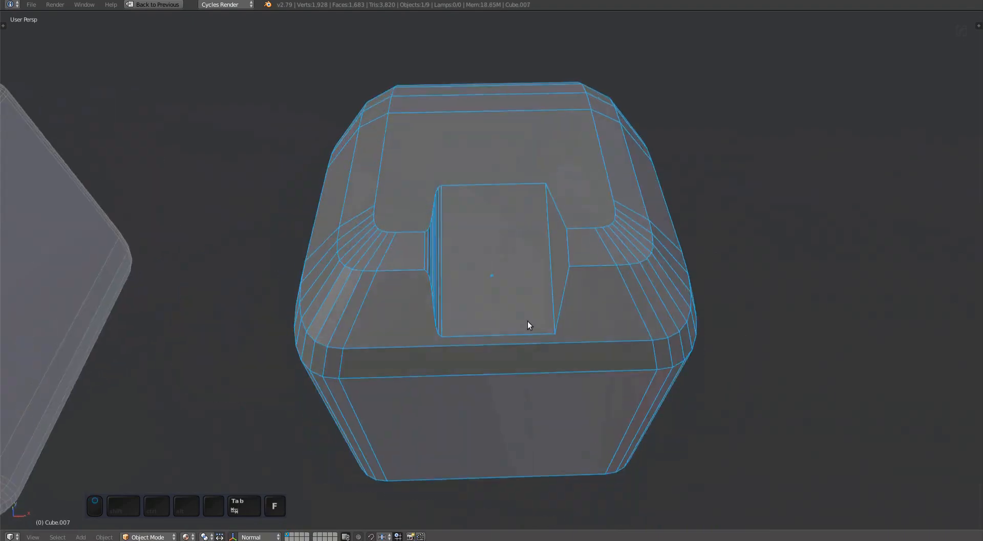
{"action": "key", "text": "Tab"}
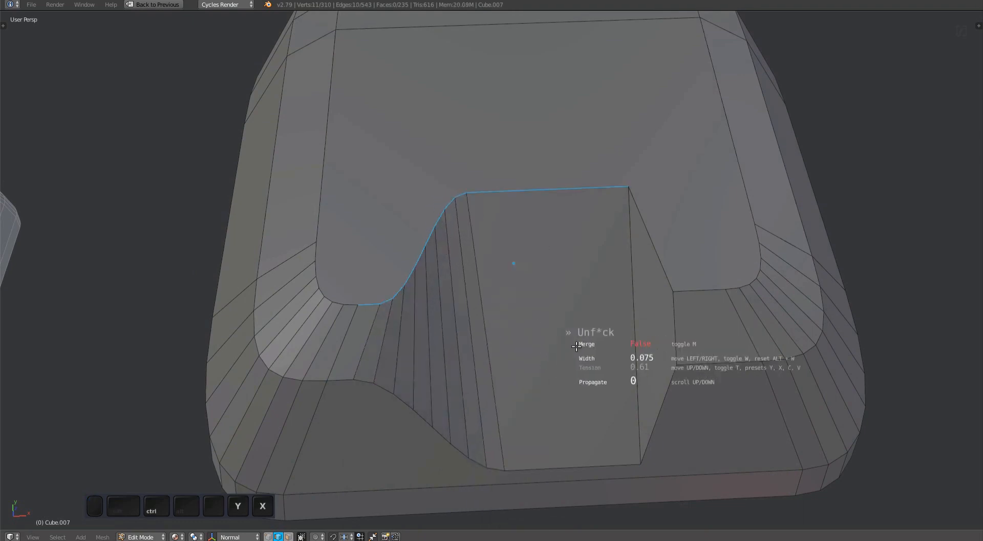
{"action": "mouse_move", "coordinate": [601, 351]}
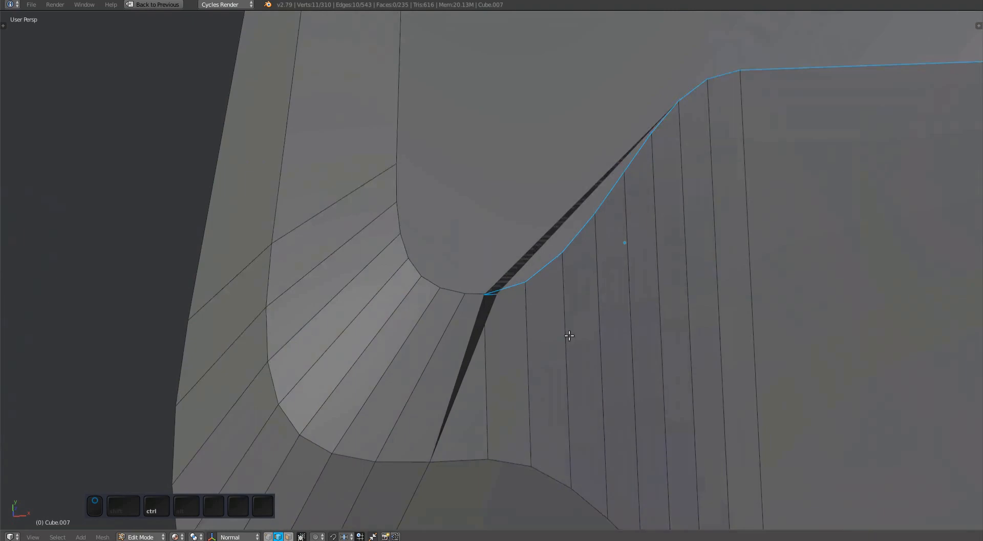
{"action": "key", "text": "g"}
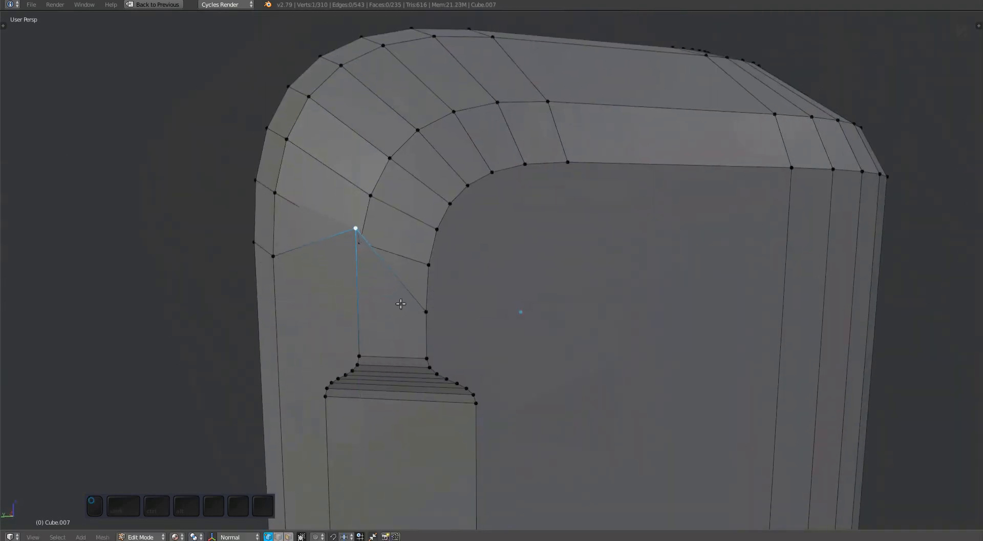
- Move the stray corner vertex into place and return to Object Mode
{"action": "left_click_drag", "start_coordinate": [355, 228], "coordinate": [425, 228]}
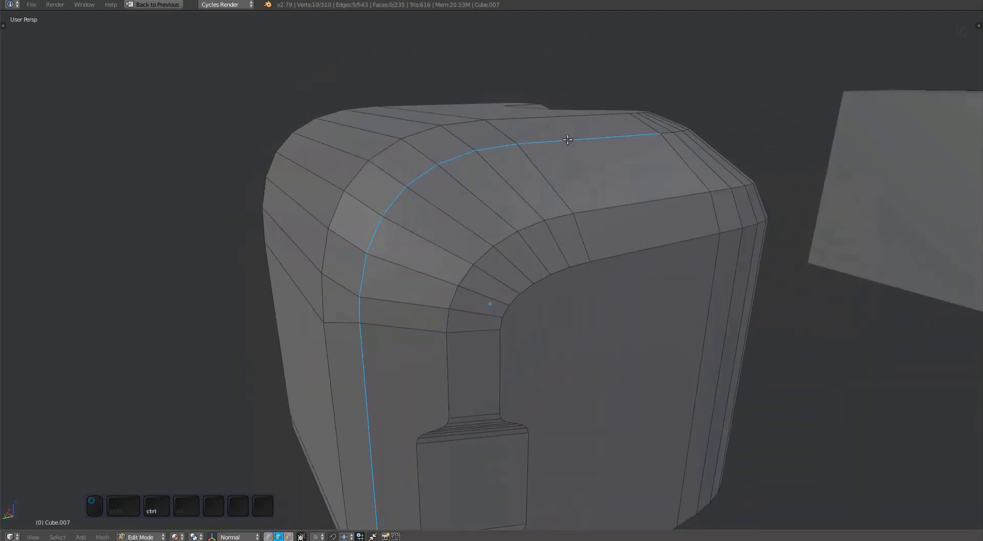
{"action": "key", "text": "Tab"}
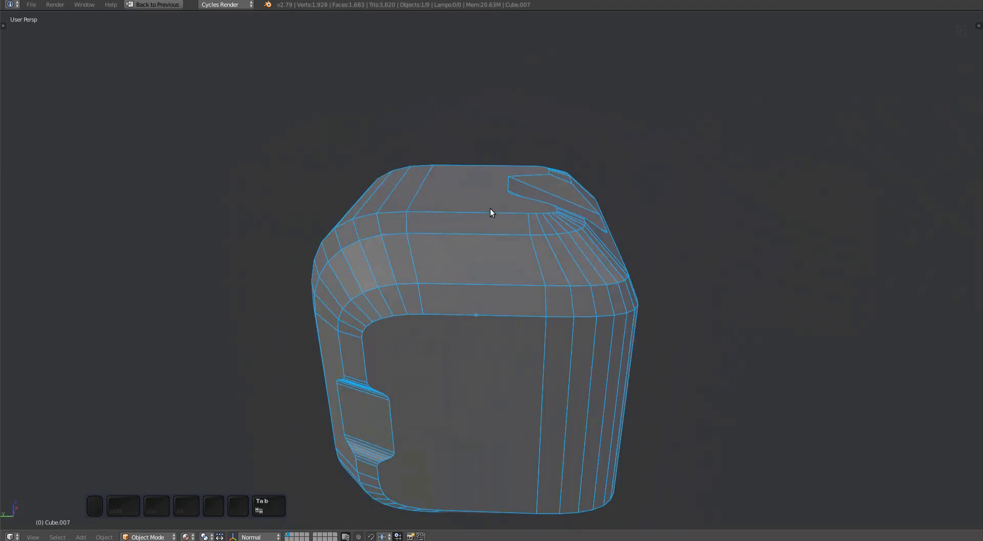